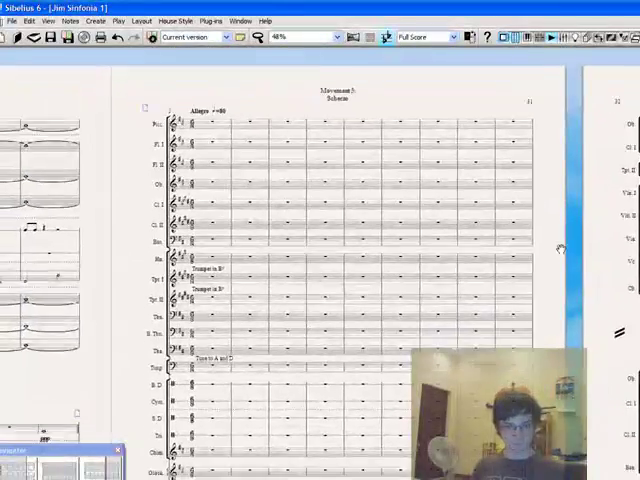
Scroll down through the Jim Sinfonia orchestral score
scroll(down, 3)
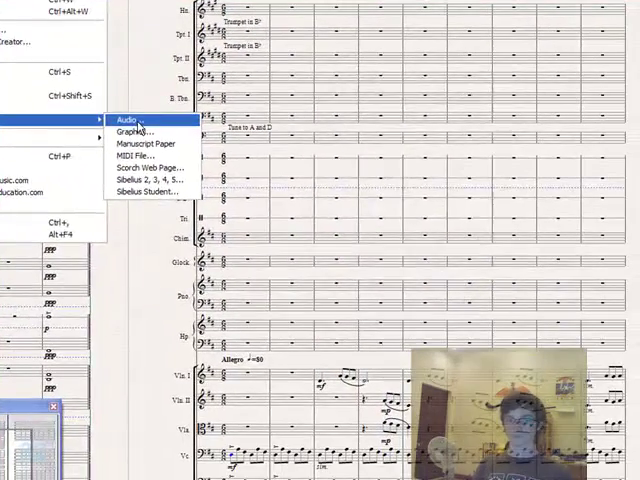
click(129, 117)
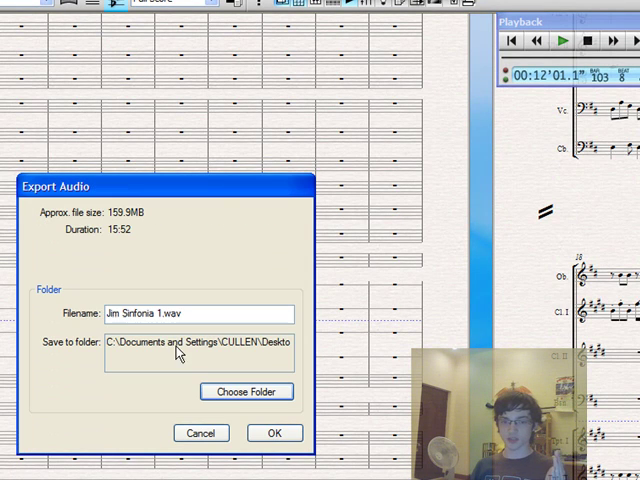
Export the score as 'Jim Sinfonia 1.wav' from the Export Audio dialog
click(157, 313)
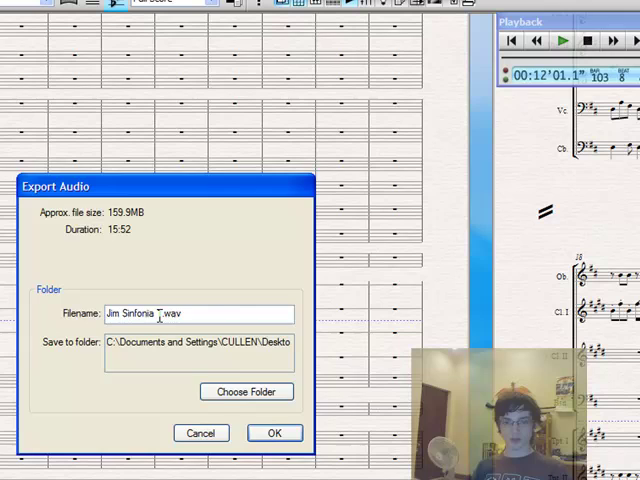
click(246, 391)
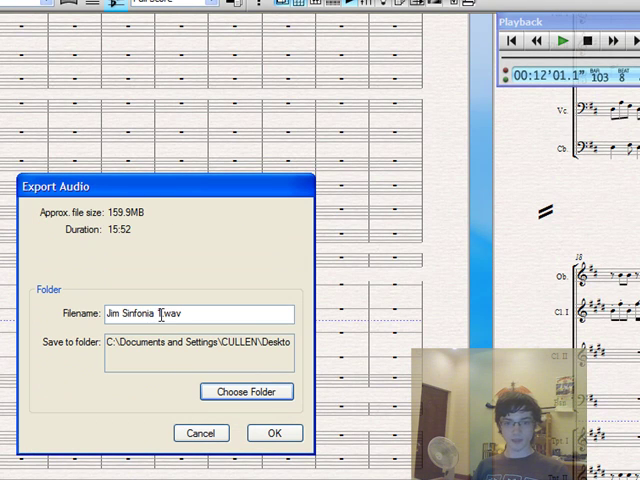
click(274, 432)
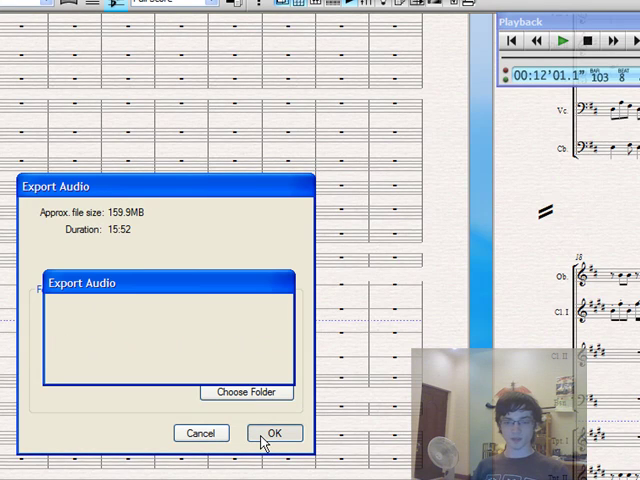
click(276, 432)
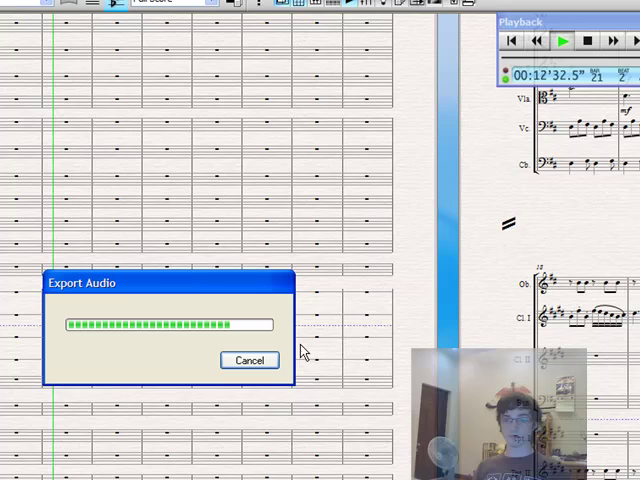
mouse_move(432, 283)
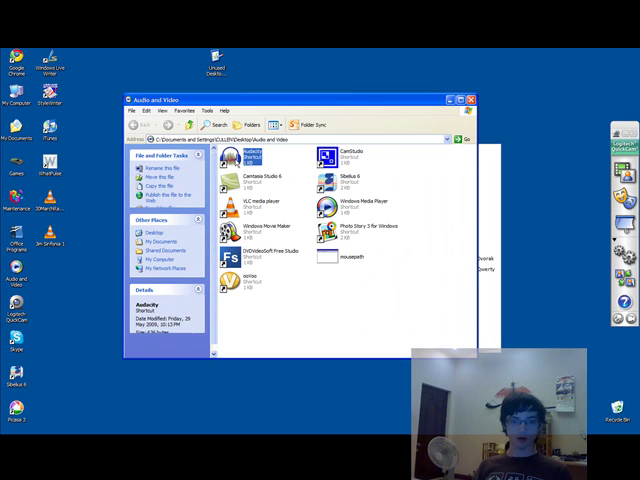
Launch Audacity from its shortcut in the Audio and Video folder
double_click(230, 154)
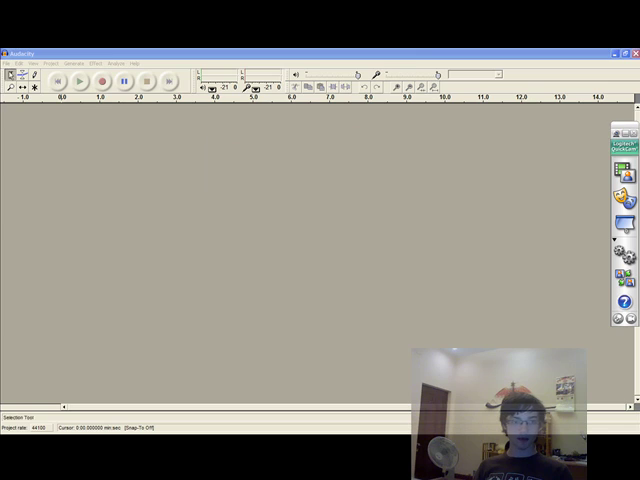
Open Jim Sinfonia 1 from the Desktop into Audacity
click(9, 36)
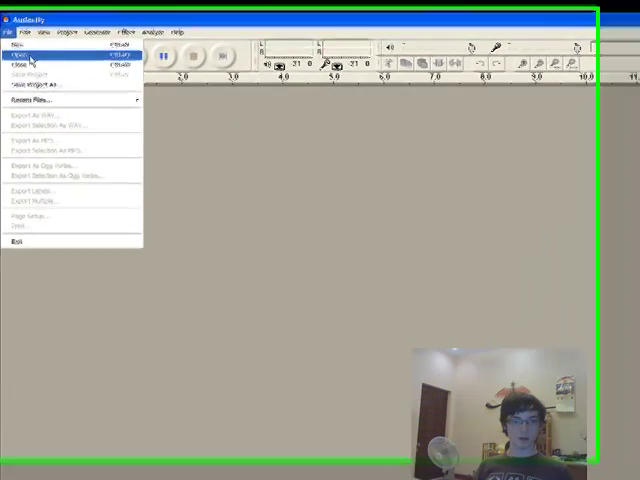
click(16, 54)
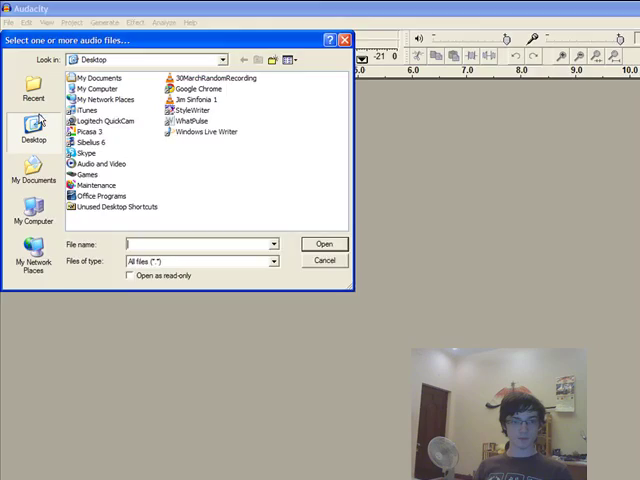
click(324, 244)
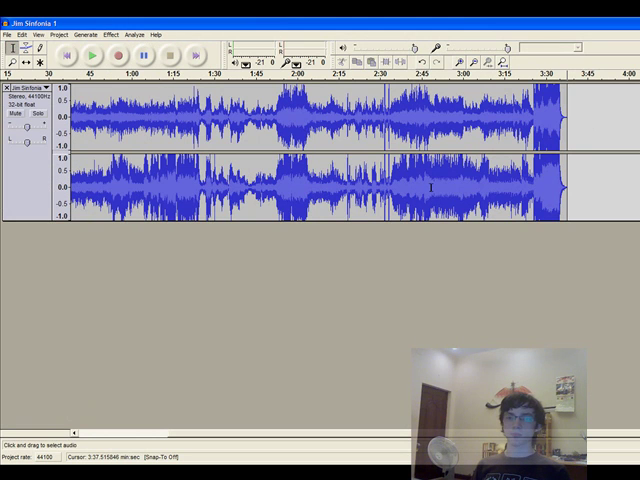
click(8, 34)
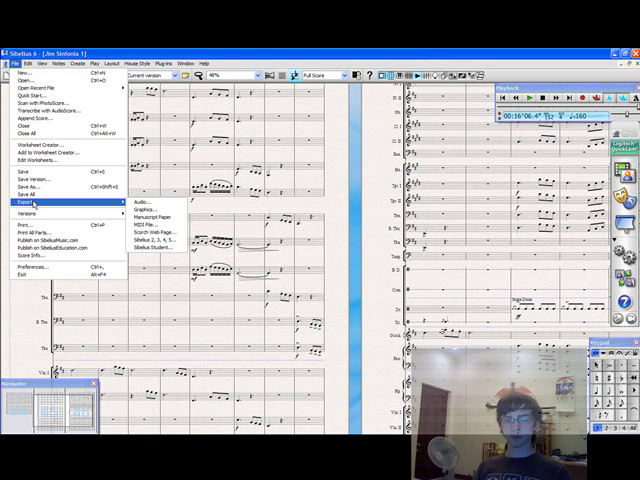
mouse_move(335, 218)
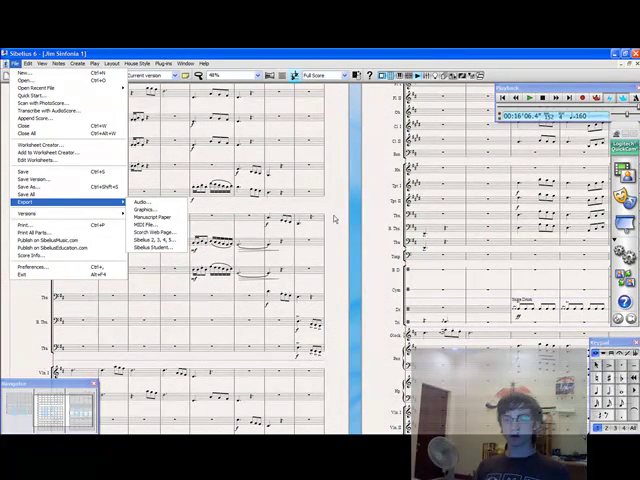